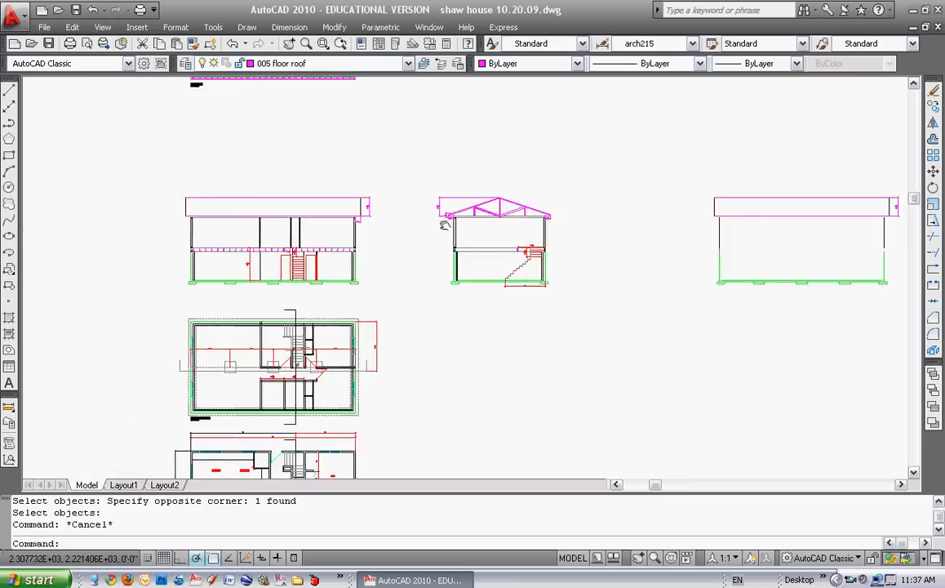
Start a linear dimension from the Dimension menu, then cancel and zoom to the wall tops
{"action": "left_click", "coordinate": [289, 27]}
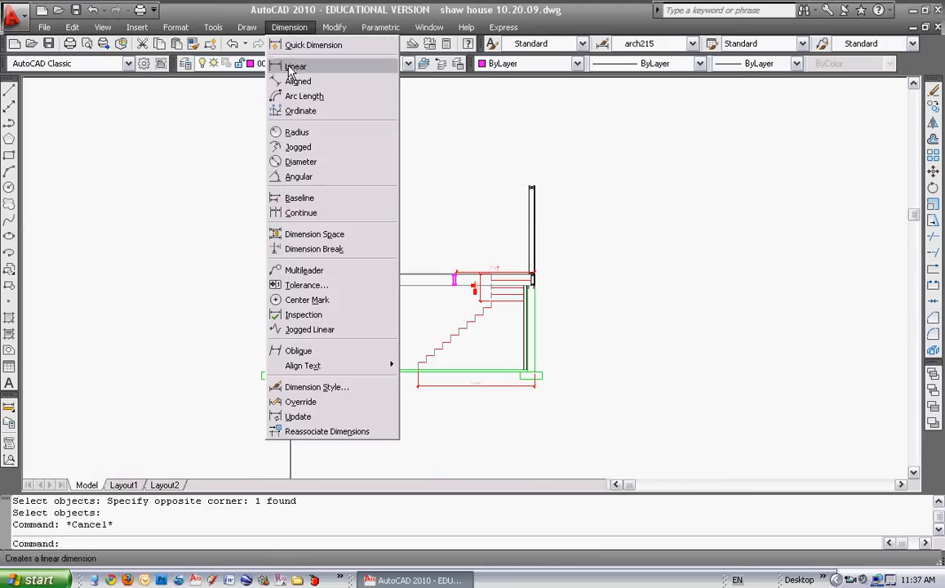
{"action": "left_click", "coordinate": [295, 66]}
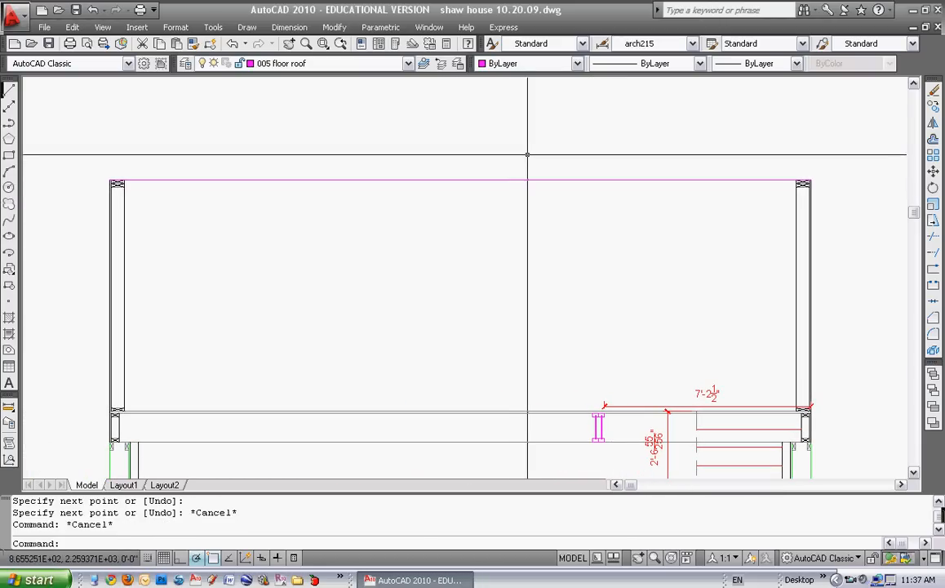
{"action": "type", "text": "3"}
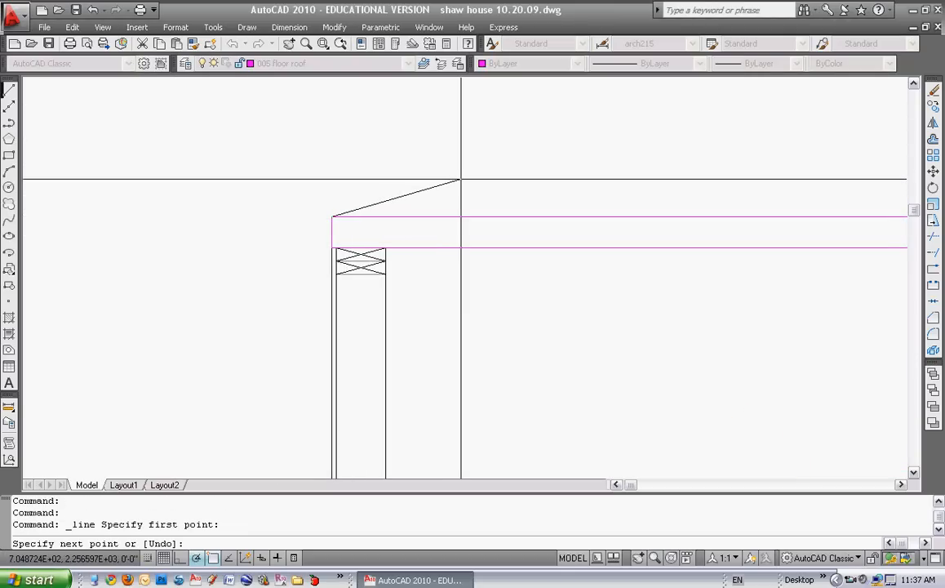
{"action": "type", "text": "@12,4"}
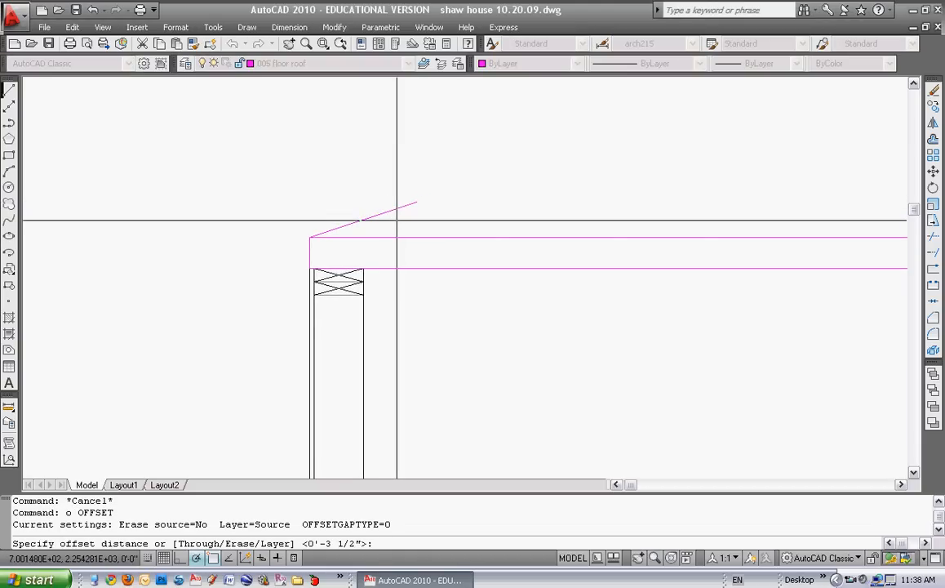
Offset the sloped chord 3.5", extend both lines past the wall, and trim at the guide
{"action": "type", "text": "3.5"}
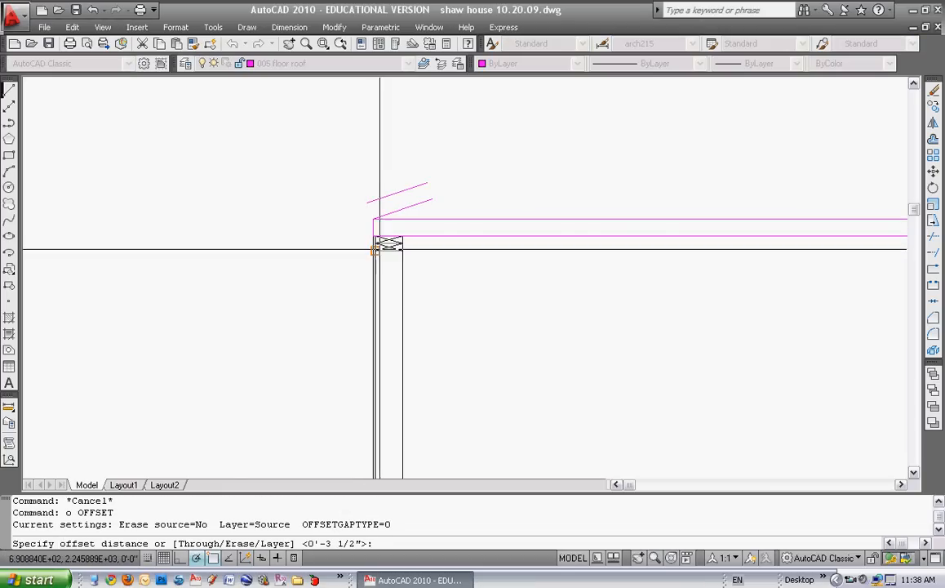
{"action": "mouse_move", "coordinate": [400, 251]}
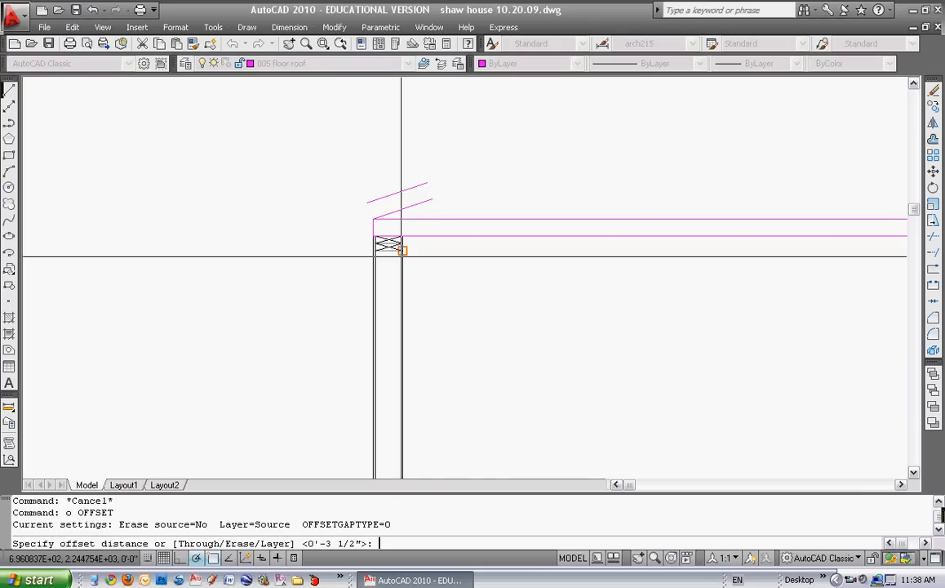
{"action": "type", "text": "1"}
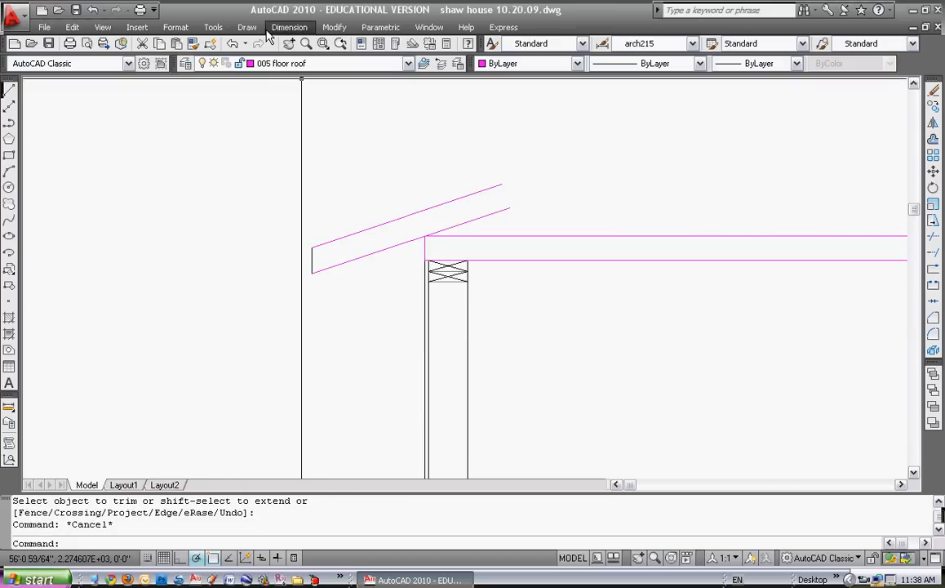
{"action": "left_click", "coordinate": [289, 27]}
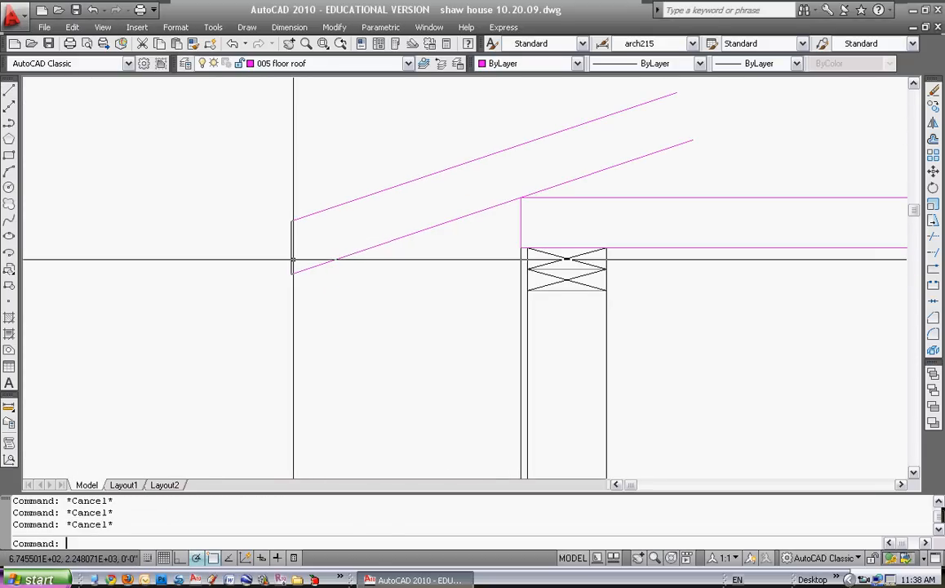
Draw the fascia, dimension the 1'-4" overhang, and run the soffit line back to the wall
{"action": "type", "text": "1."}
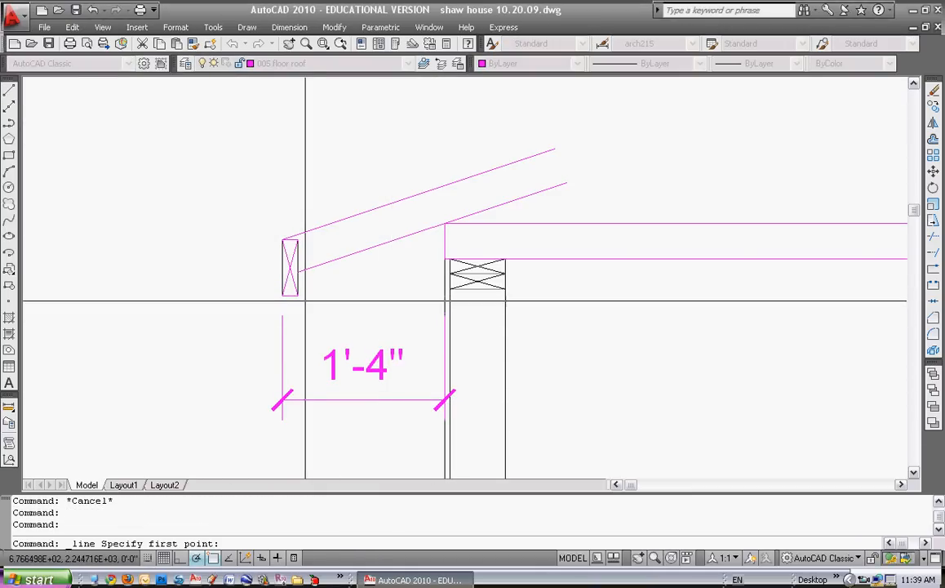
{"action": "left_click", "coordinate": [445, 296]}
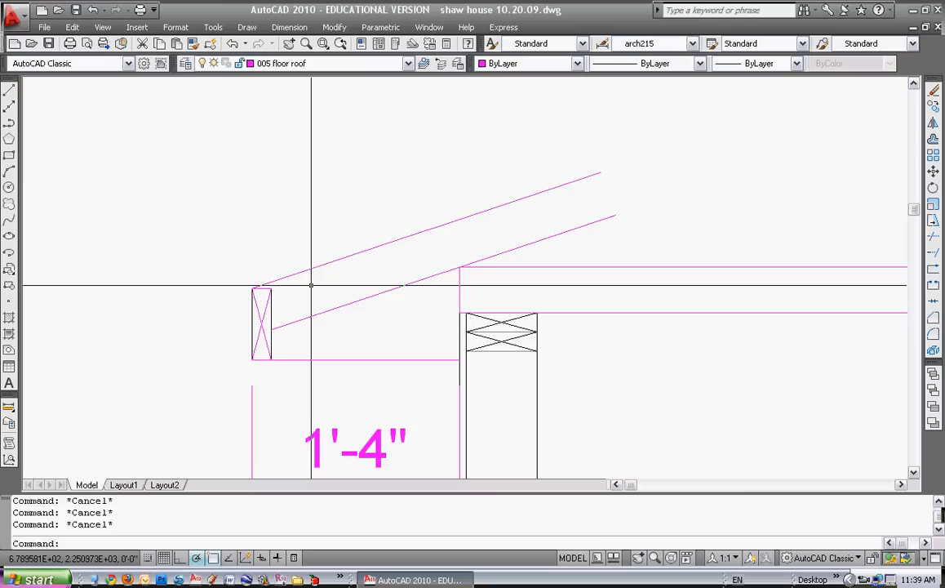
Offset the top chord for sheathing and draw a vertical line from the wall face up to the roof
{"action": "type", "text": "oint or [Undo"}
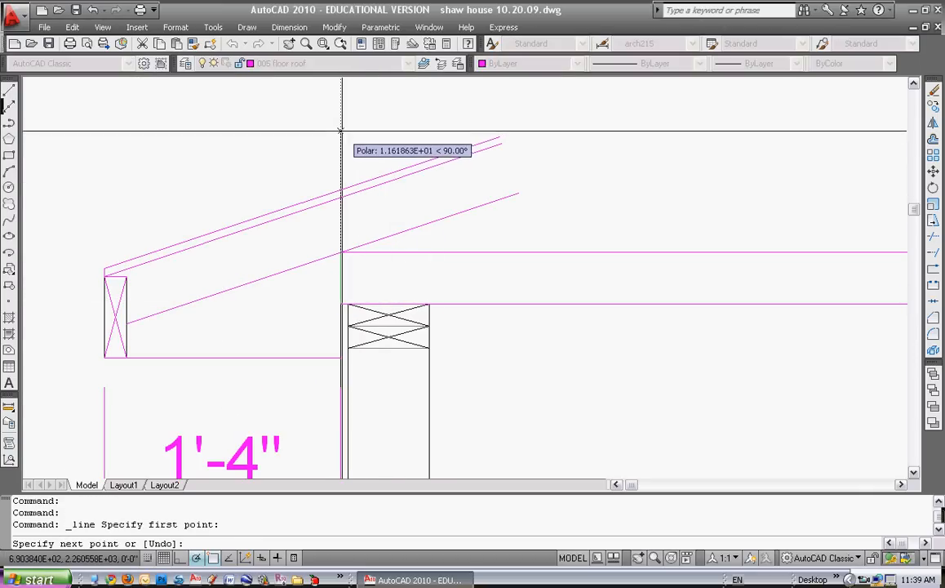
{"action": "type", "text": "1"}
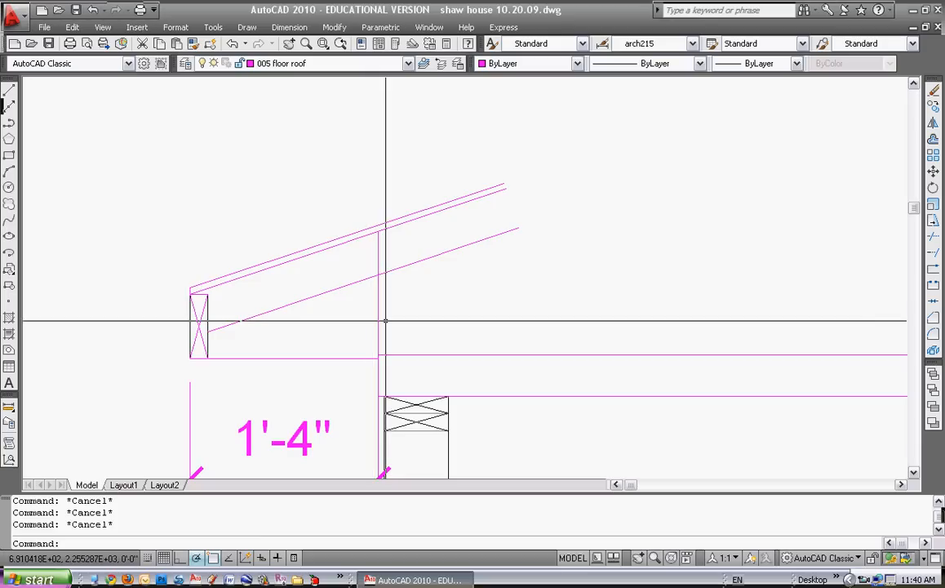
Place a vertical 1'-2" linear dimension beside the overhang
{"action": "left_click", "coordinate": [289, 27]}
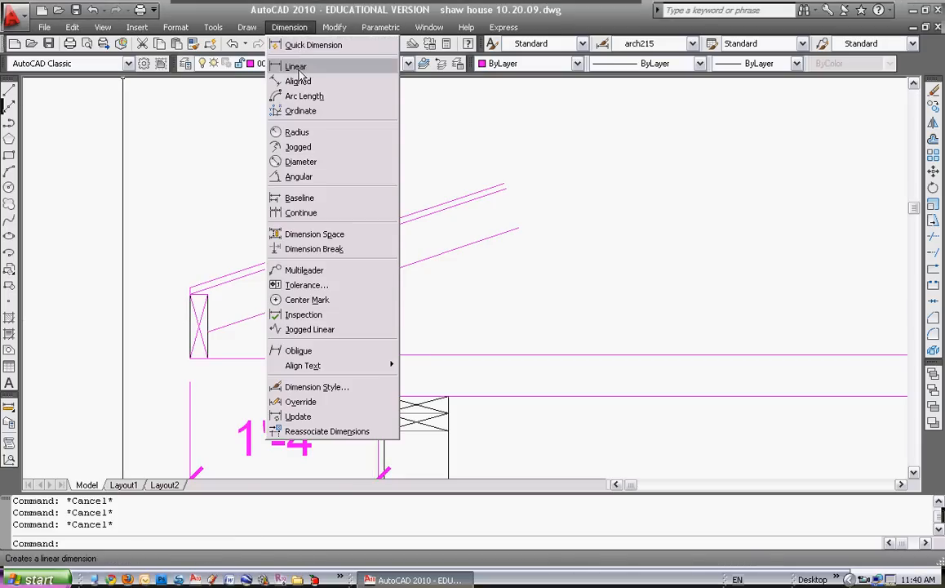
{"action": "left_click", "coordinate": [295, 66]}
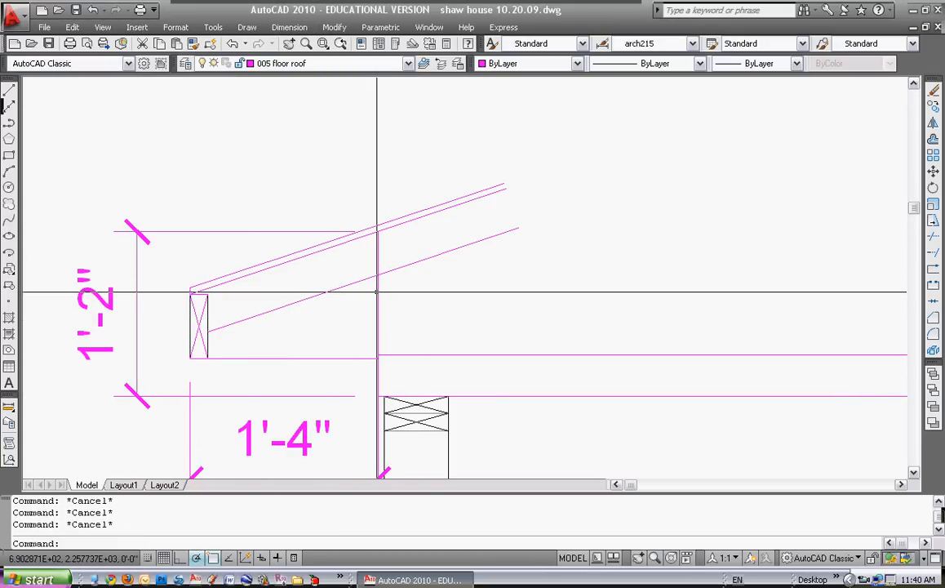
{"action": "type", "text": "3."}
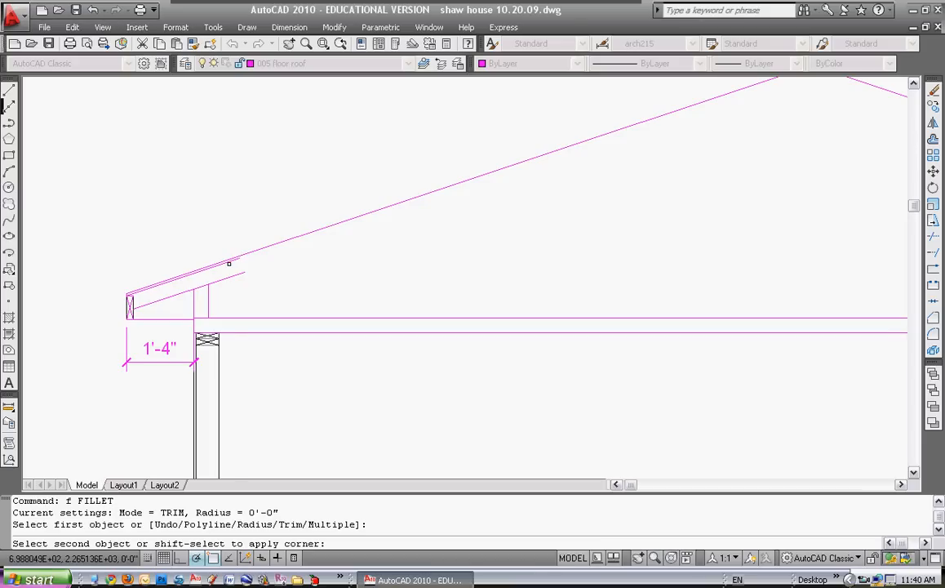
Fillet the mirrored rafters with radius 0 so both slopes meet at the ridge
{"action": "left_click", "coordinate": [229, 263]}
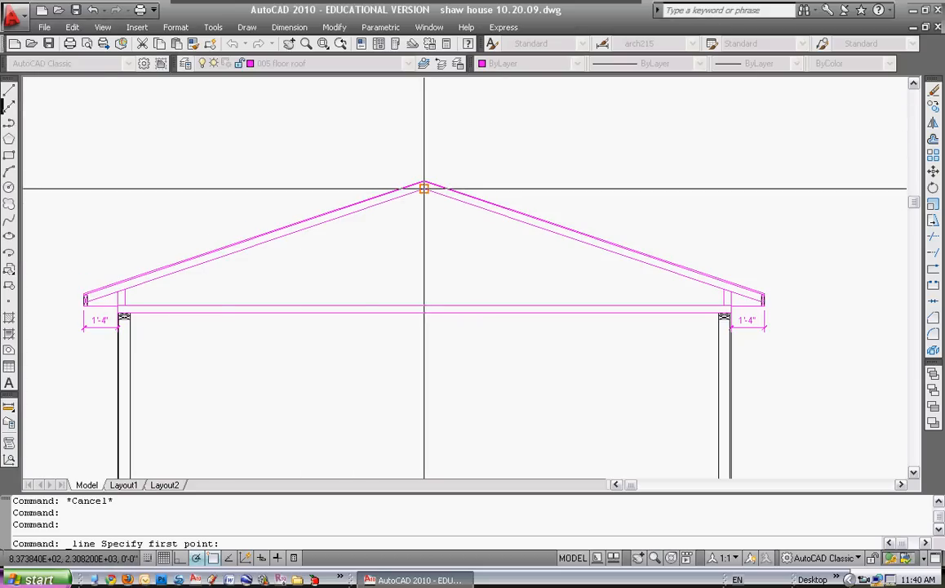
{"action": "mouse_move", "coordinate": [425, 188]}
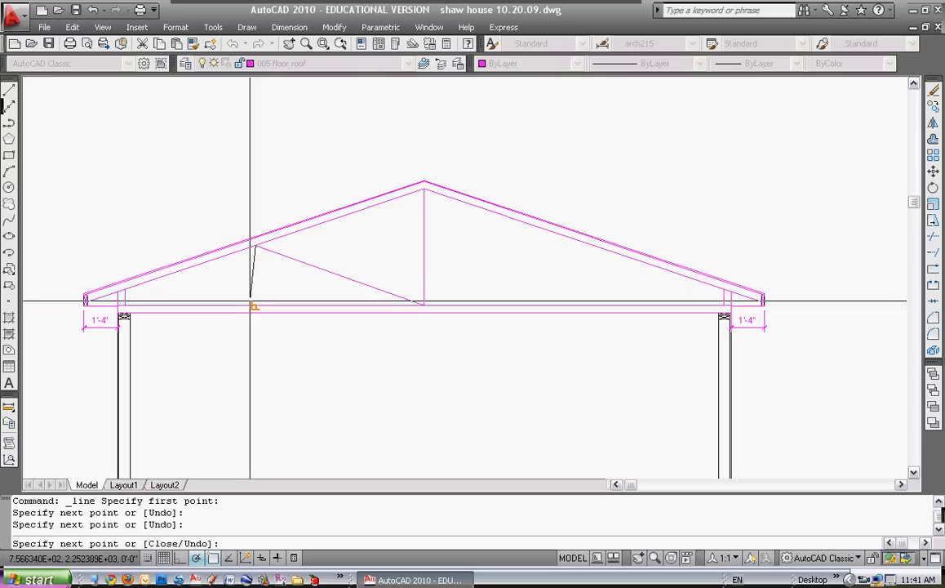
Finish the king post and web member lines and offset them 1.75"
{"action": "key", "text": "Escape"}
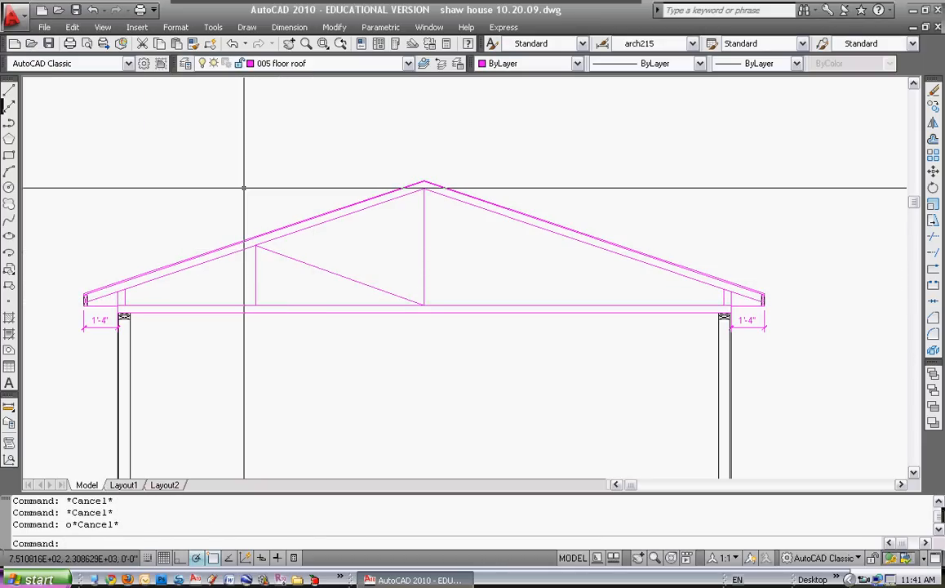
{"action": "type", "text": "1.75"}
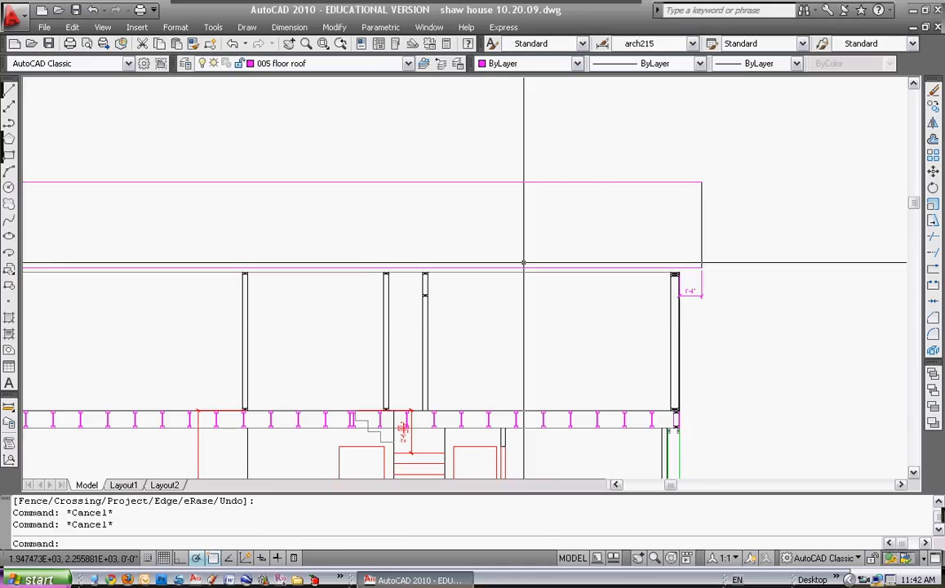
Start a vertical linear dimension at the roof corner of the neighbouring section
{"action": "left_click", "coordinate": [288, 27]}
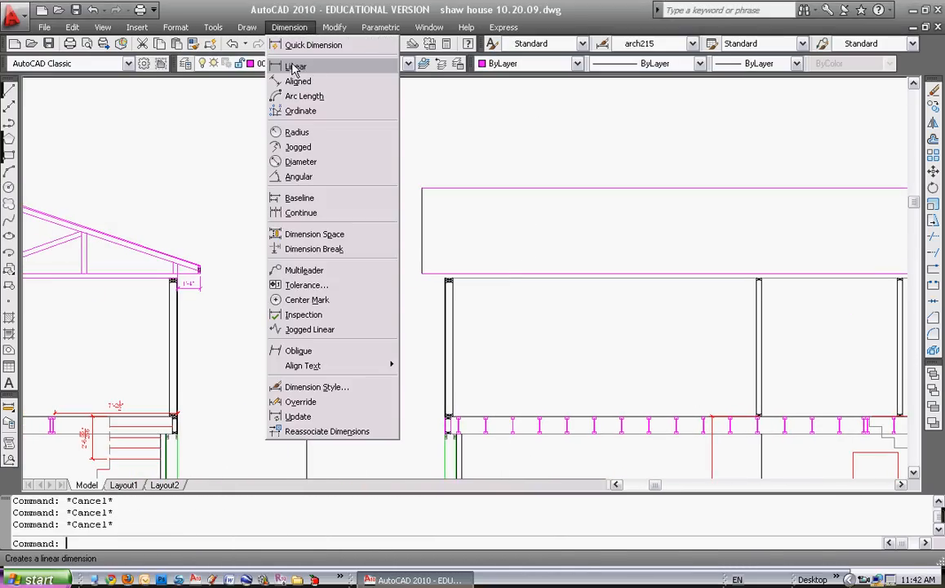
{"action": "left_click", "coordinate": [295, 66]}
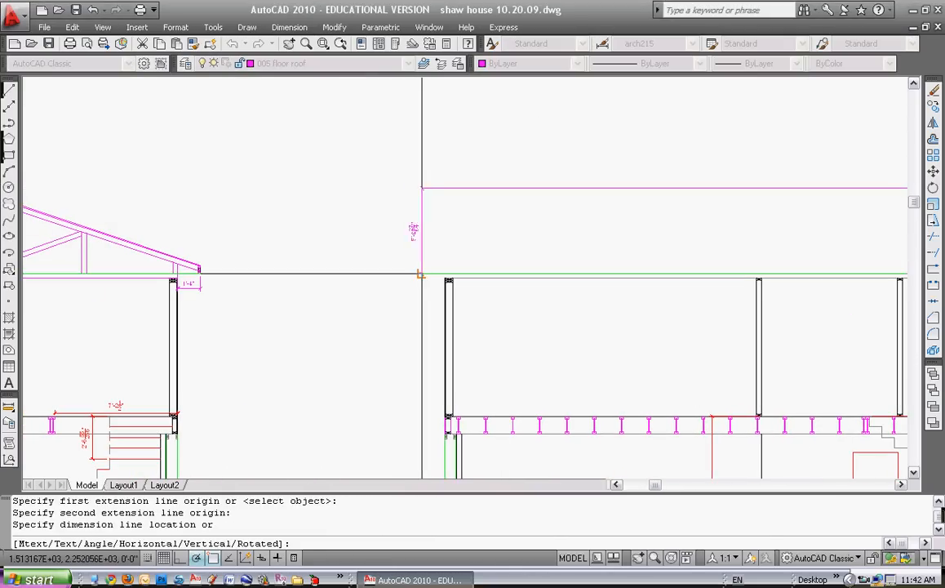